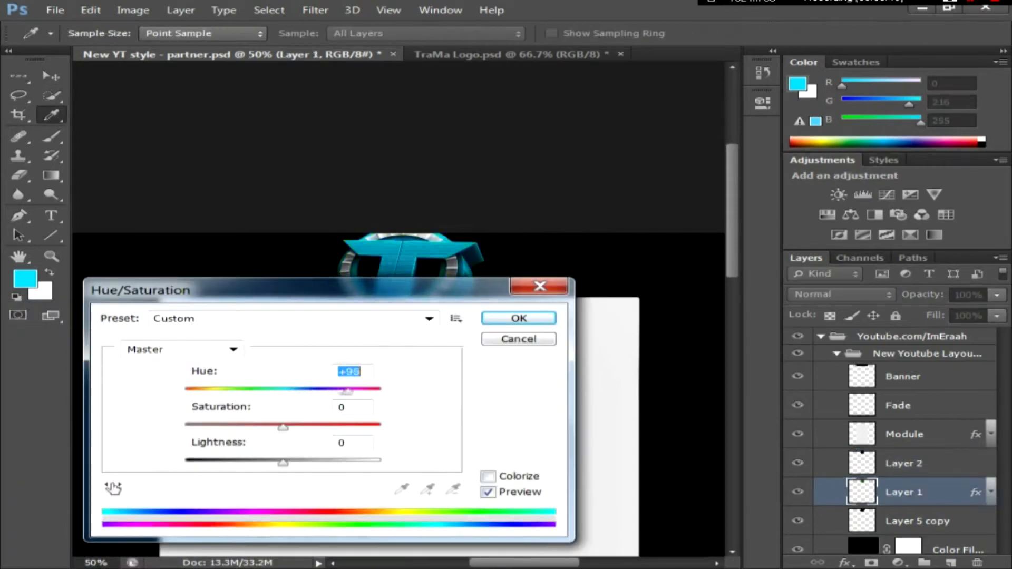
Confirm the +98 Hue shift to turn the logo blue.
left_click(518, 317)
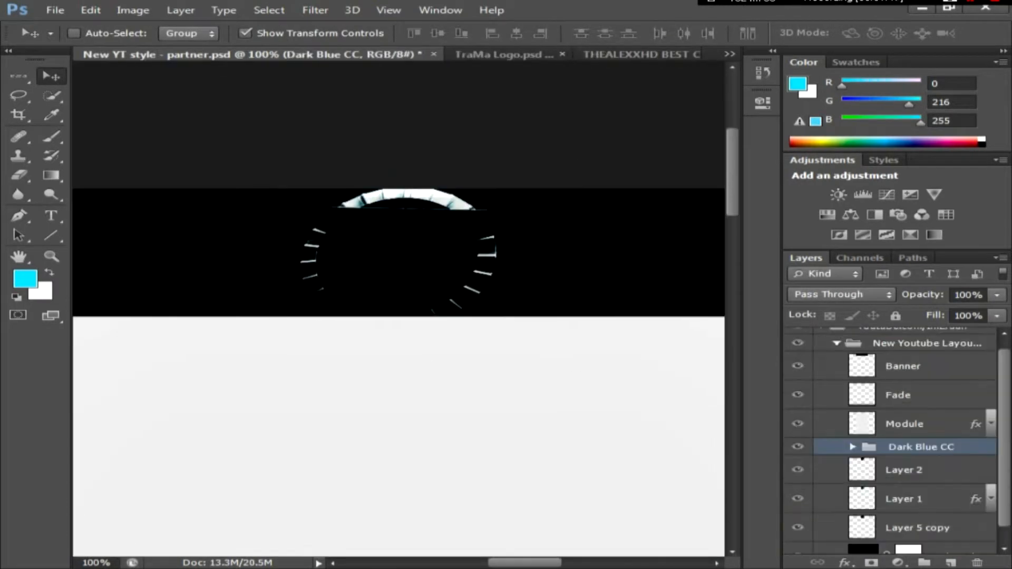
Place BlueFlare and ray images above the Dark Blue CC group in Linear Dodge.
left_click(851, 446)
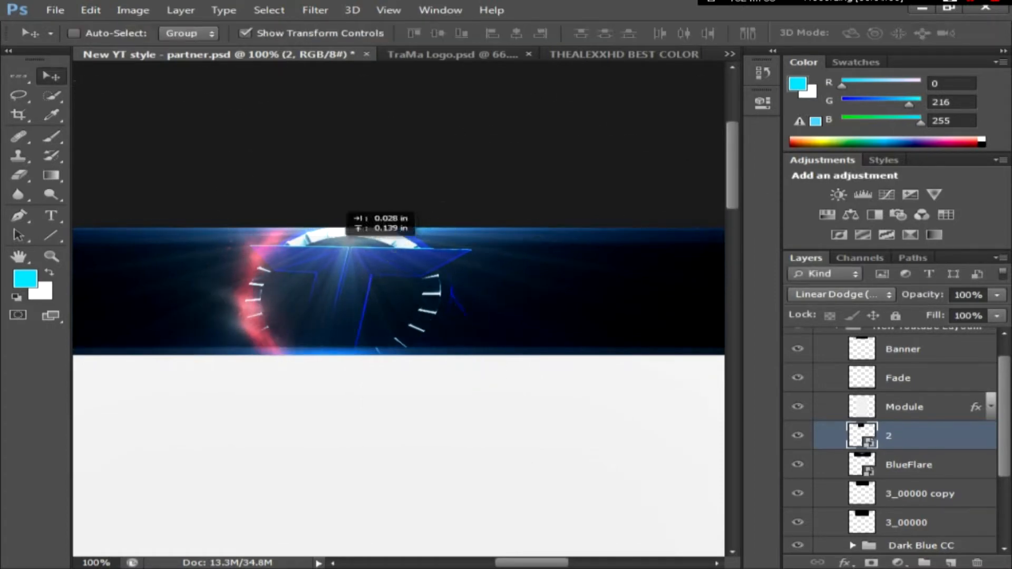
Set light-ray layer 2 to 90% opacity and make 2 copy and 2 copy 2.
left_click(18, 175)
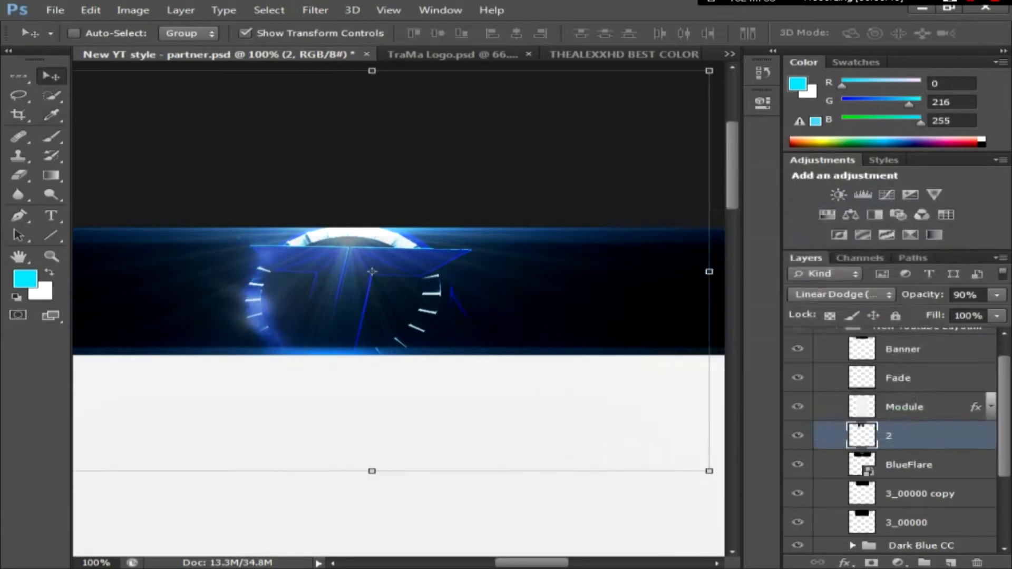
right_click(888, 435)
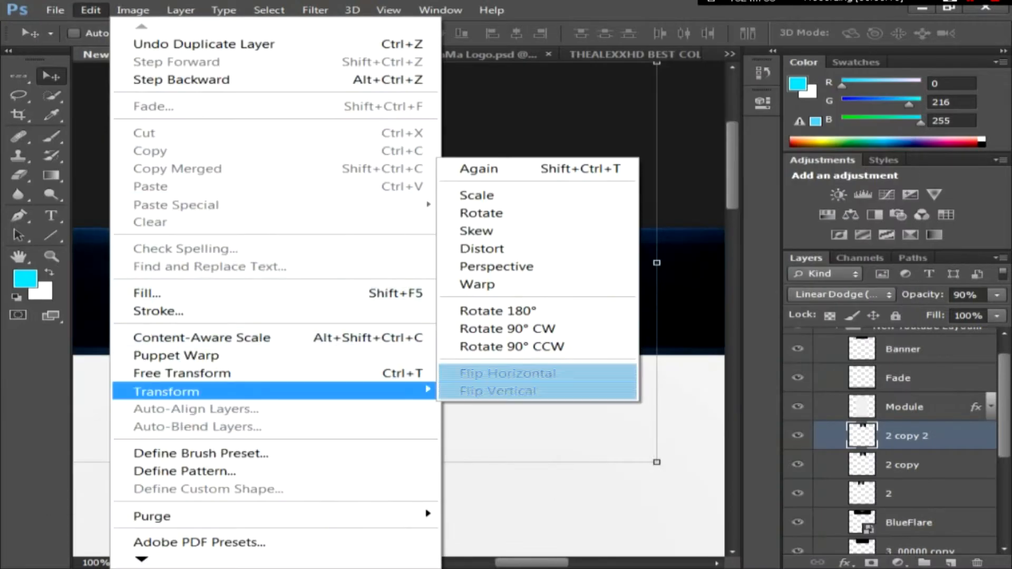
Place GLASS S.SHOTS and powder1 images and warp the glass shards over the logo.
left_click(506, 373)
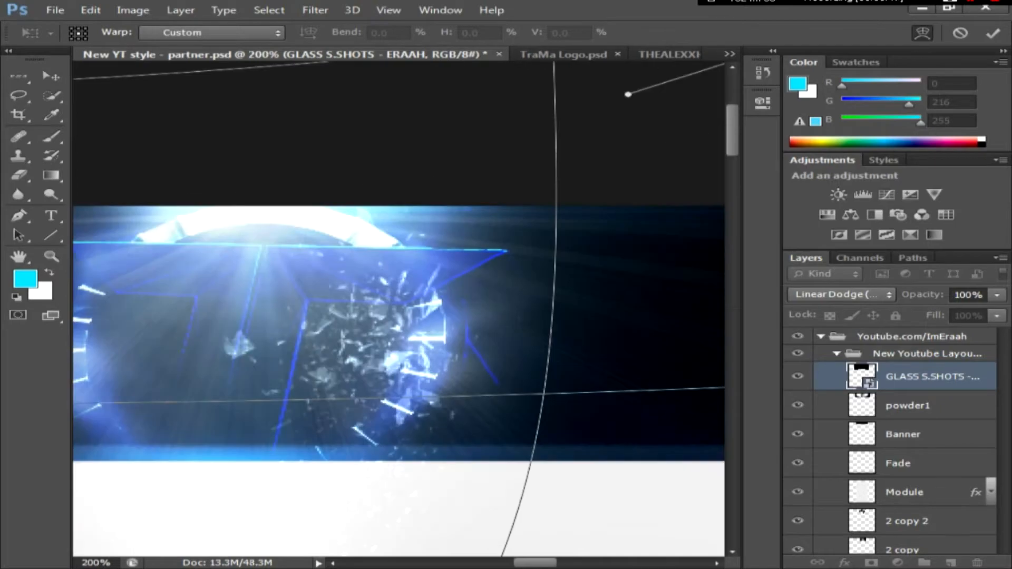
Commit the warp, erase shard edges, and duplicate the glass at 75% opacity.
left_click(18, 175)
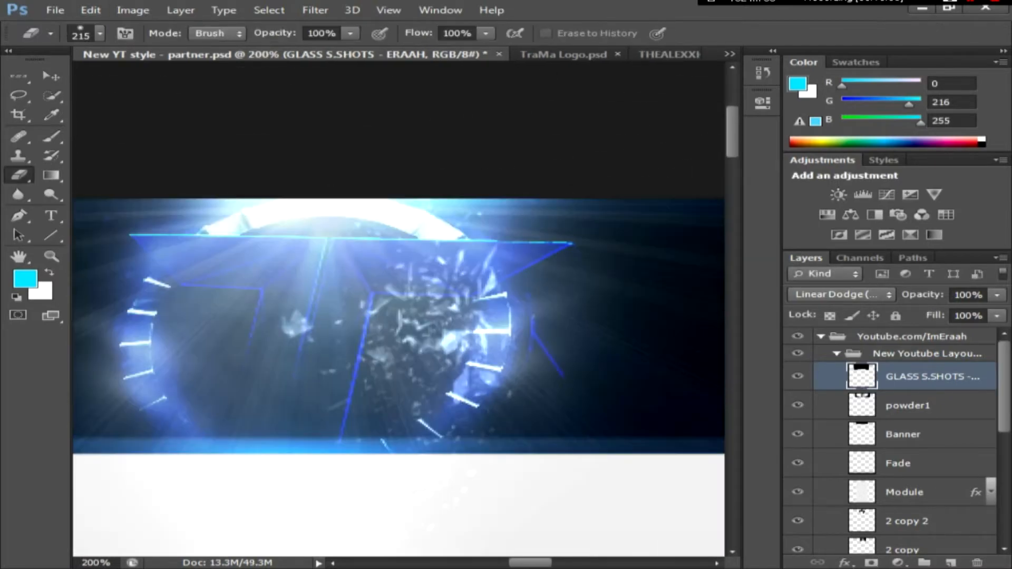
left_click(57, 75)
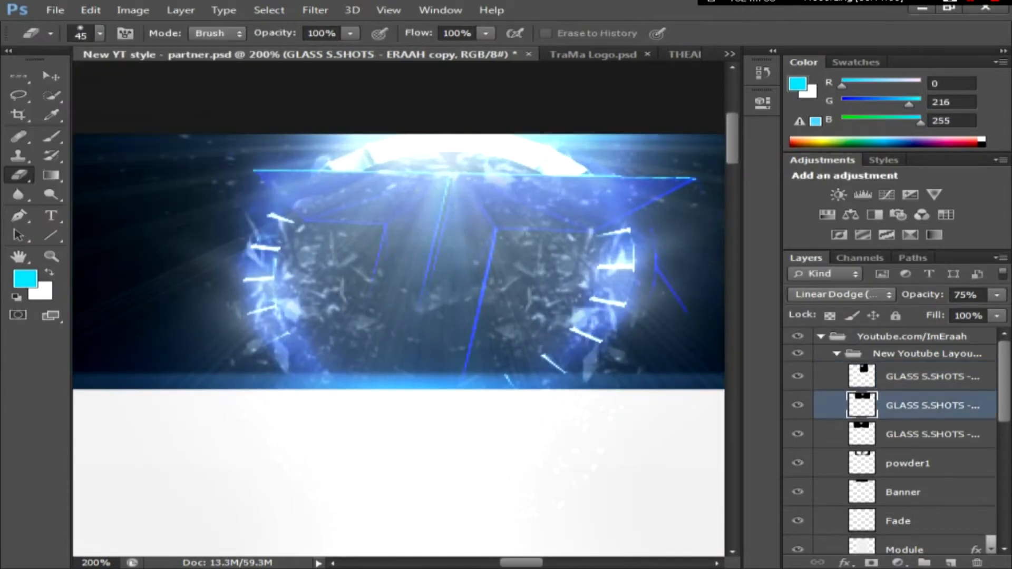
left_click(929, 434)
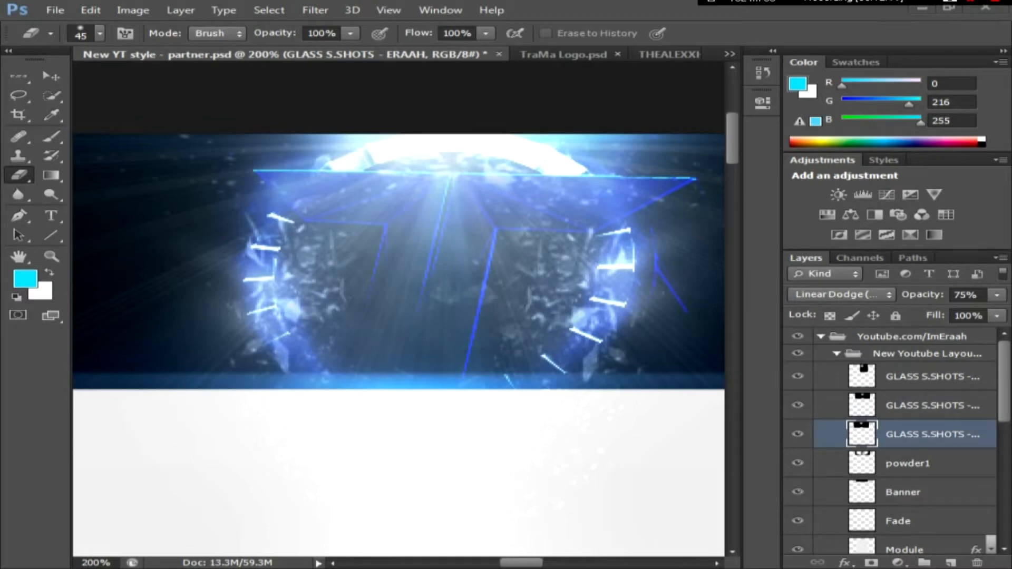
left_click(51, 76)
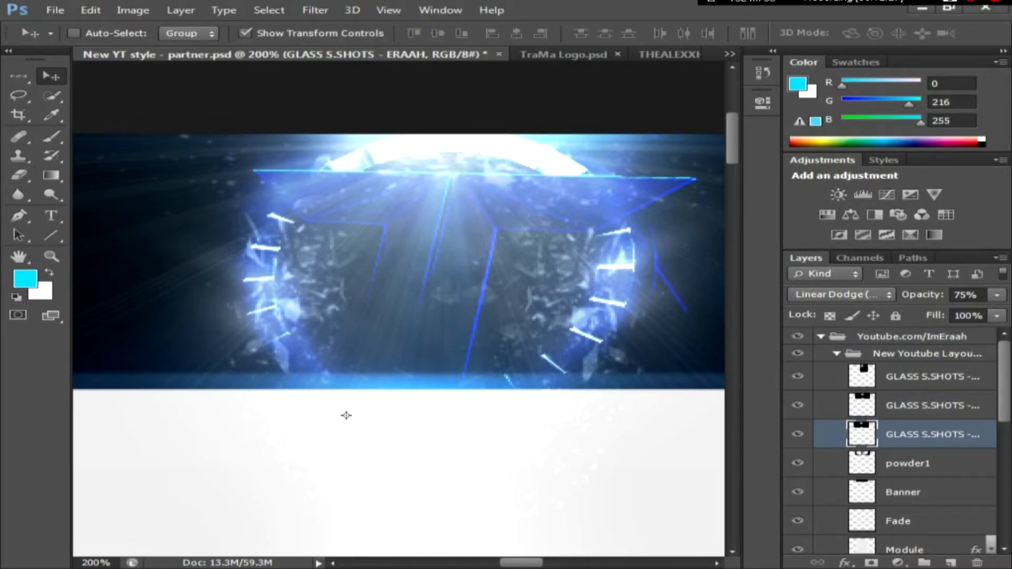
left_click(51, 215)
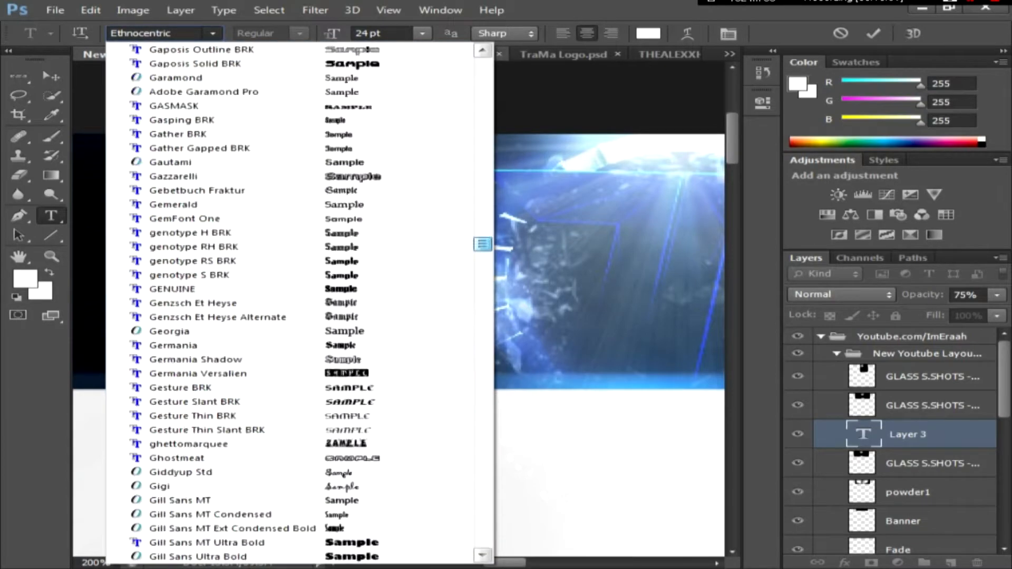
Add white 'Trama Sniping' text beneath the logo and open its Layer Style.
scroll("down", 3)
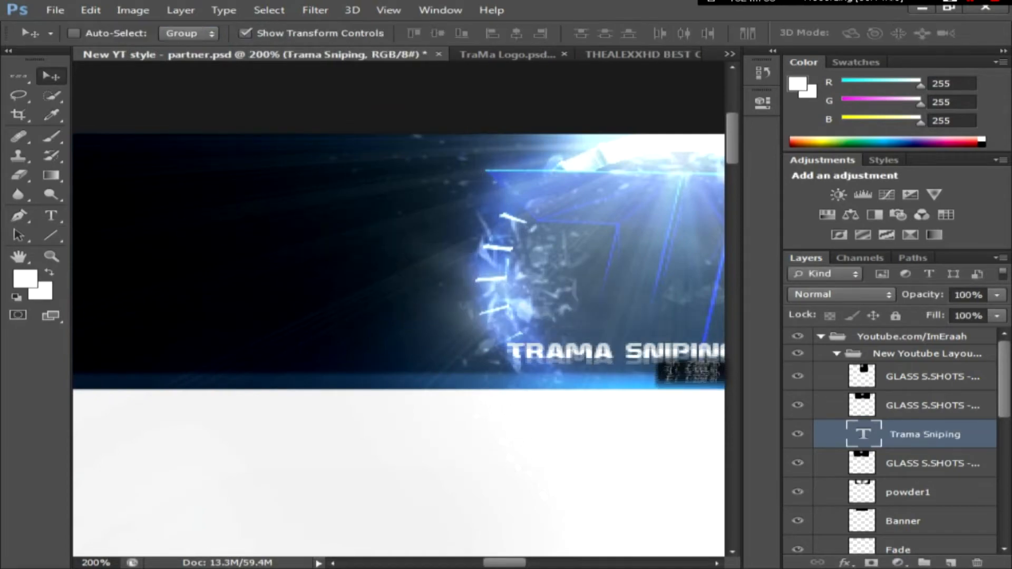
double_click(923, 434)
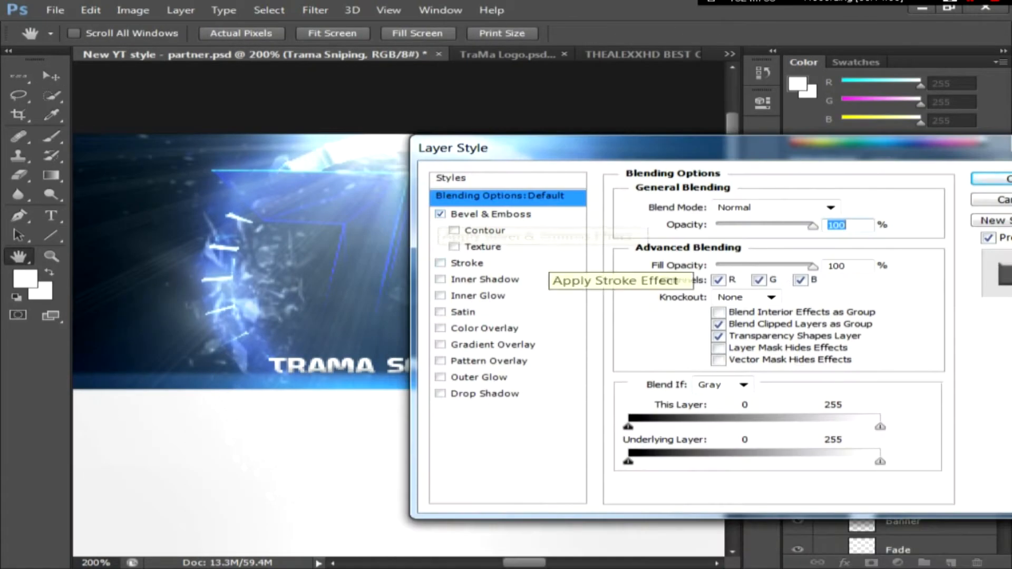
Add Bevel & Emboss to the title and place Editors, Artists, Leader, Designer labels.
left_click(439, 344)
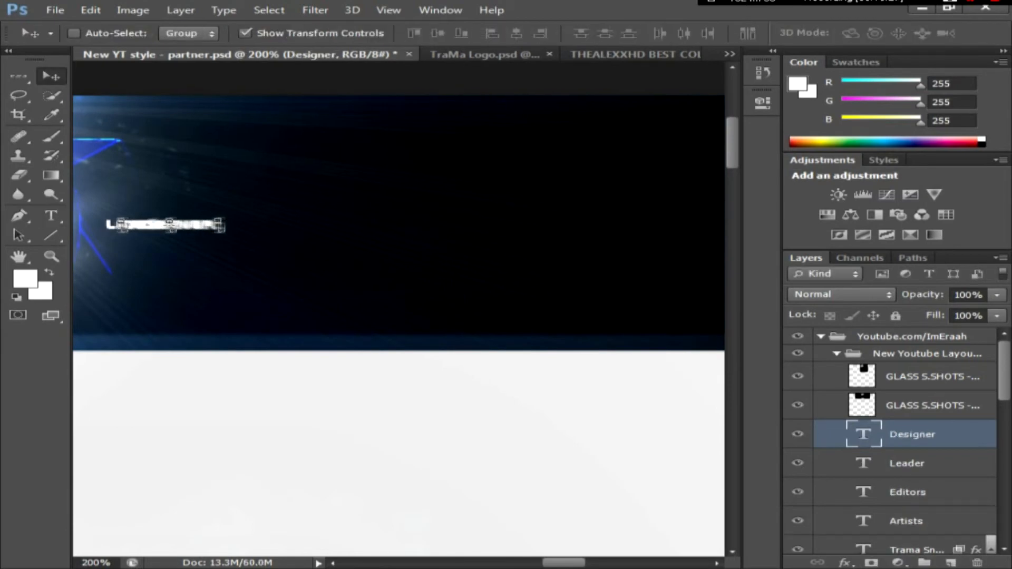
left_click(916, 404)
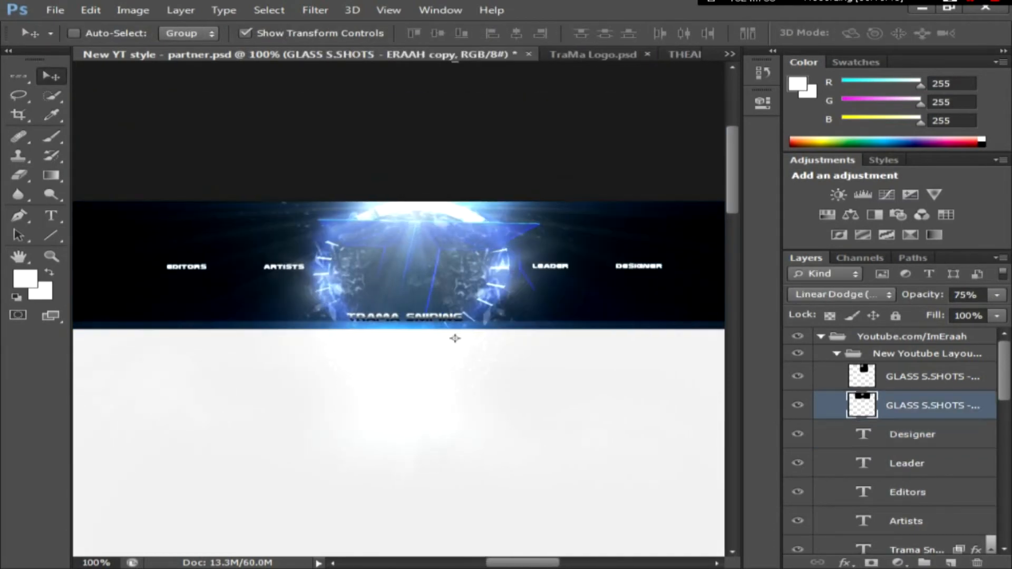
key("ctrl+minus")
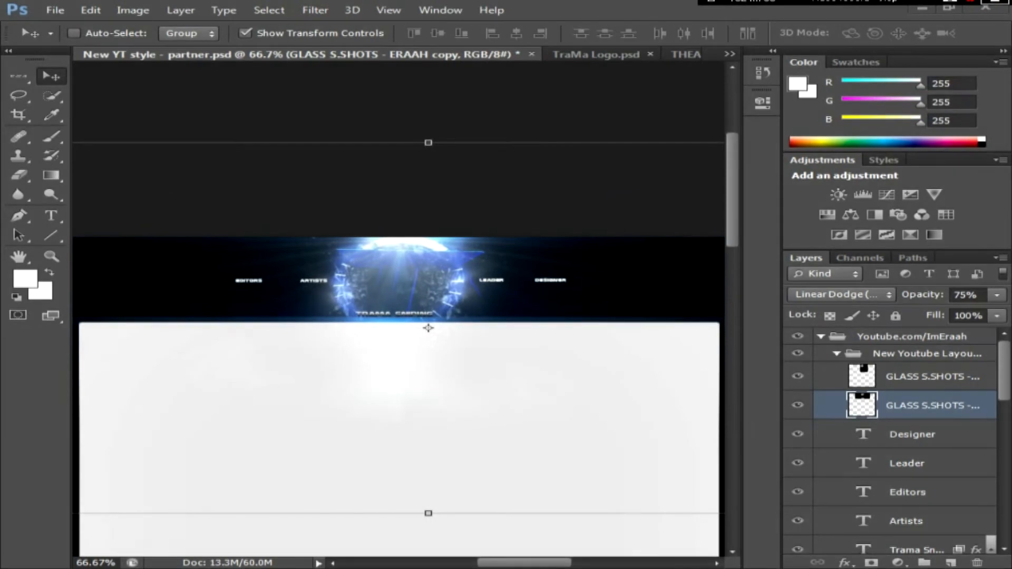